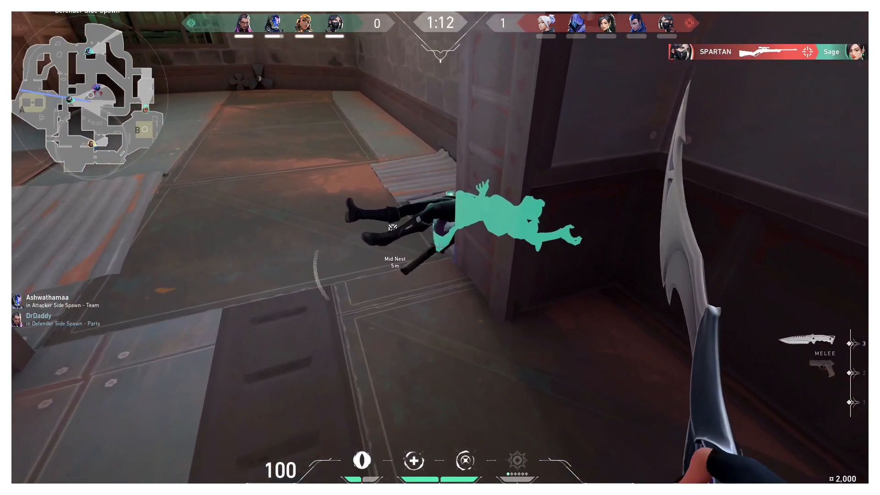
Step: Scroll through the 2.0.31 release highlights on the new In-Stream Statistics panel
{"action": "key", "text": "2"}
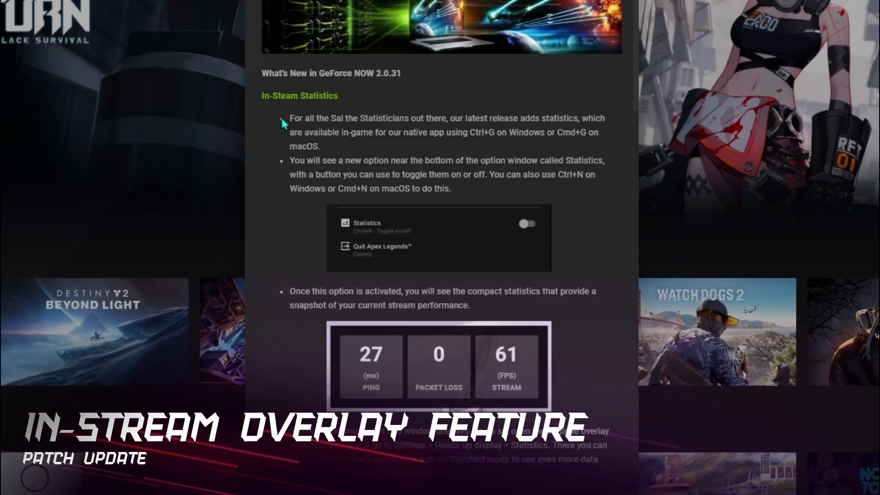
{"action": "scroll", "scroll_direction": "down", "scroll_amount": 3}
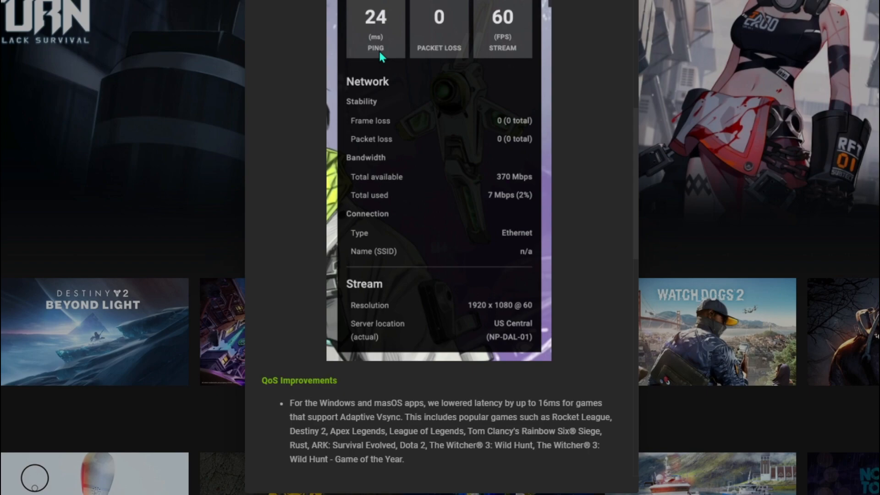
{"action": "mouse_move", "coordinate": [357, 109]}
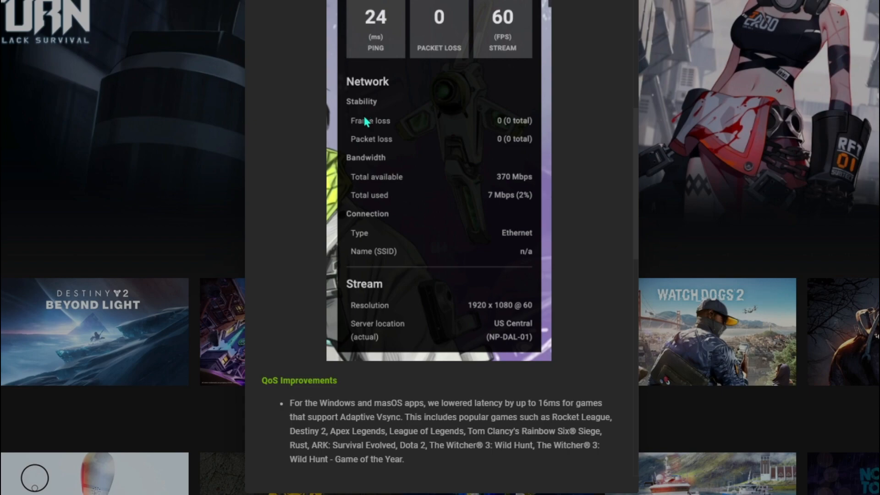
{"action": "mouse_move", "coordinate": [454, 366]}
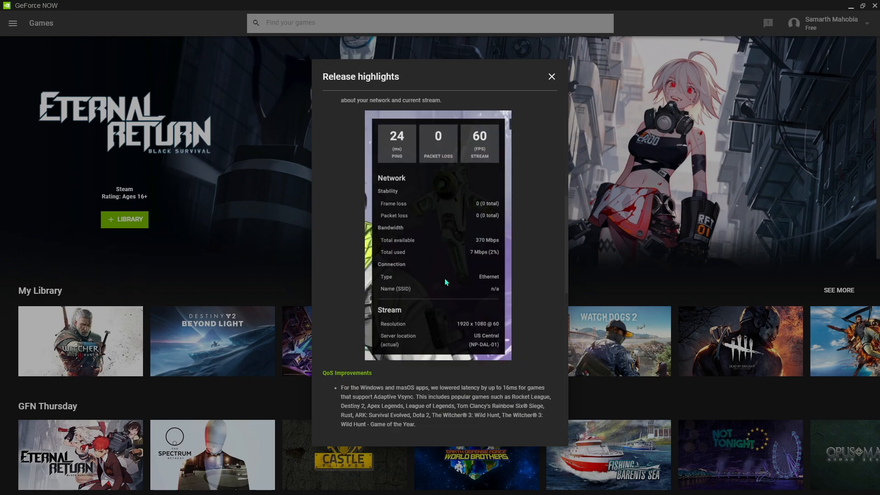
{"action": "scroll", "scroll_direction": "down", "scroll_amount": 3}
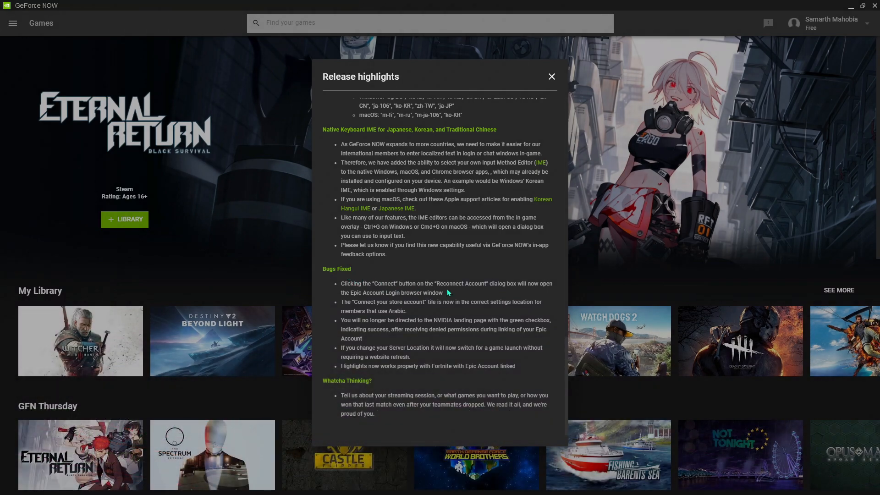
{"action": "mouse_move", "coordinate": [396, 296]}
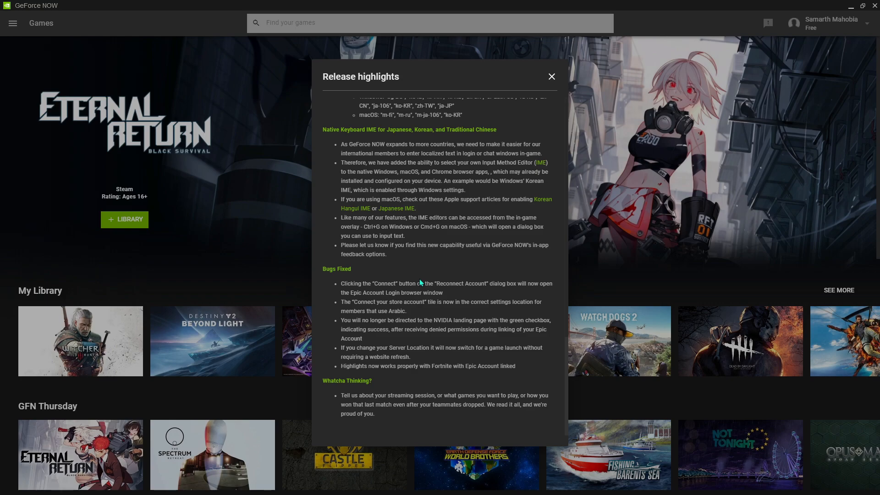
{"action": "mouse_move", "coordinate": [393, 286]}
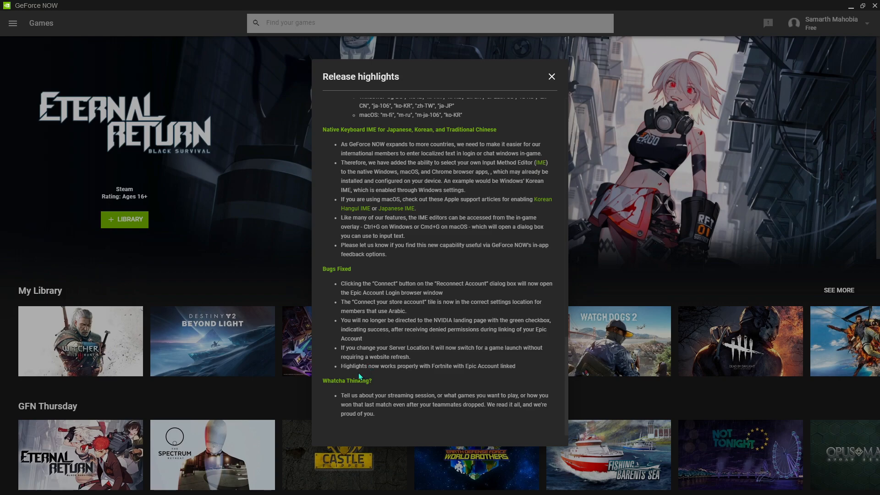
{"action": "mouse_move", "coordinate": [479, 374]}
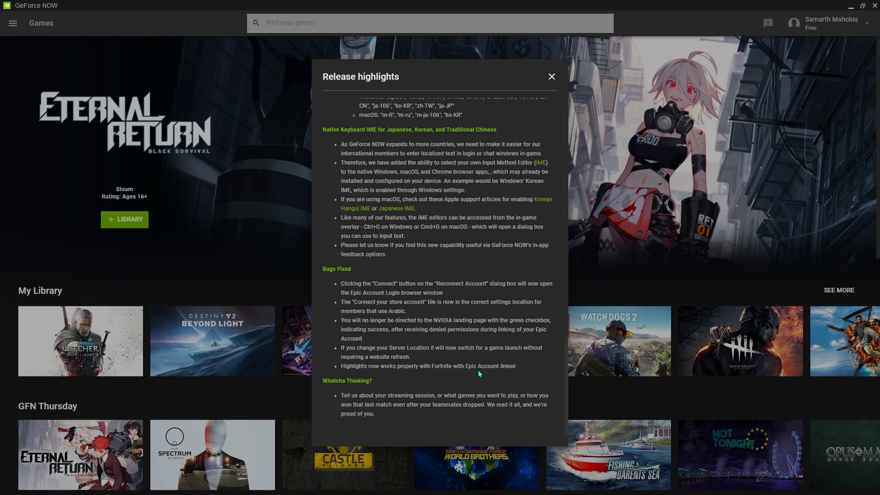
{"action": "mouse_move", "coordinate": [645, 287]}
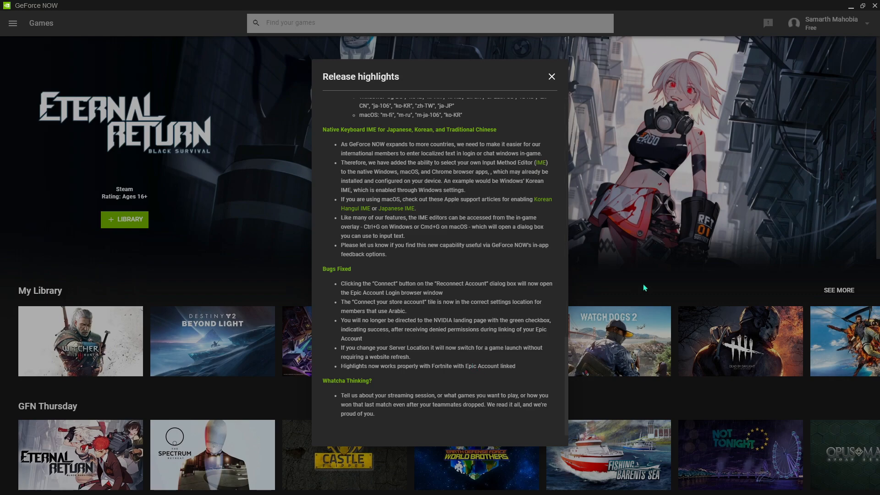
{"action": "mouse_move", "coordinate": [679, 226]}
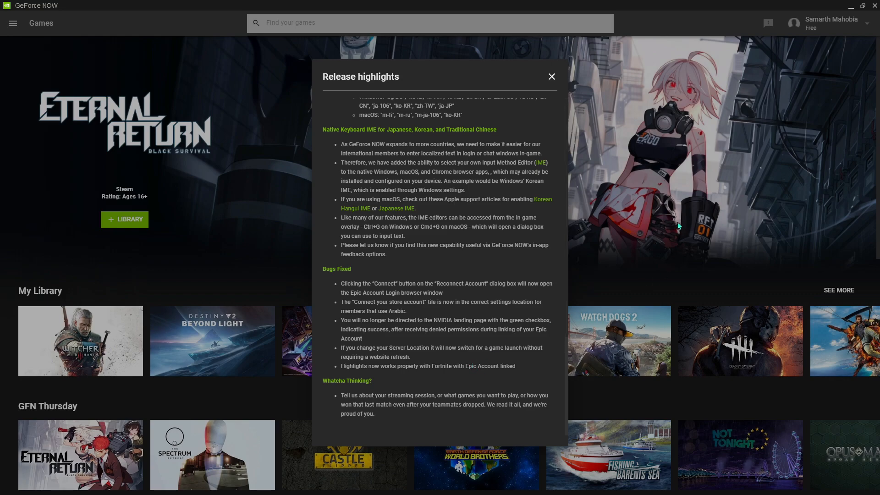
{"action": "mouse_move", "coordinate": [561, 82]}
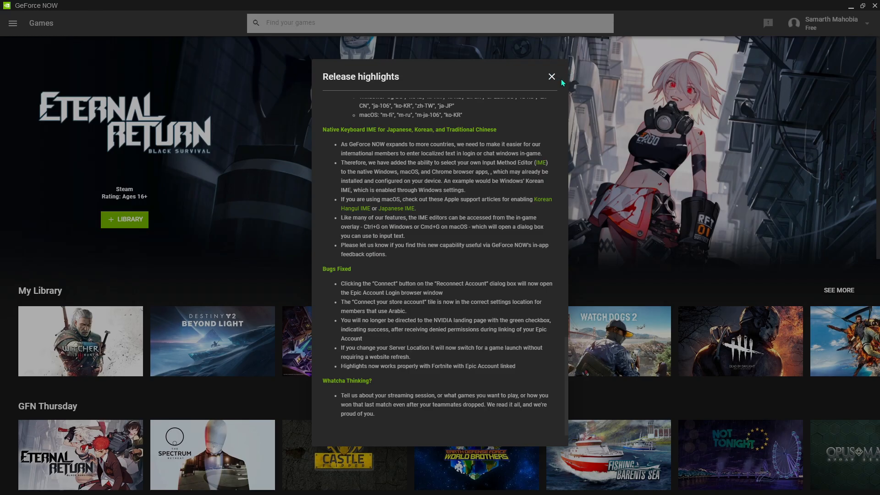
Step: Leave the release highlights and choose the Custom streaming quality preset after previewing Competitive
{"action": "left_click", "coordinate": [551, 77]}
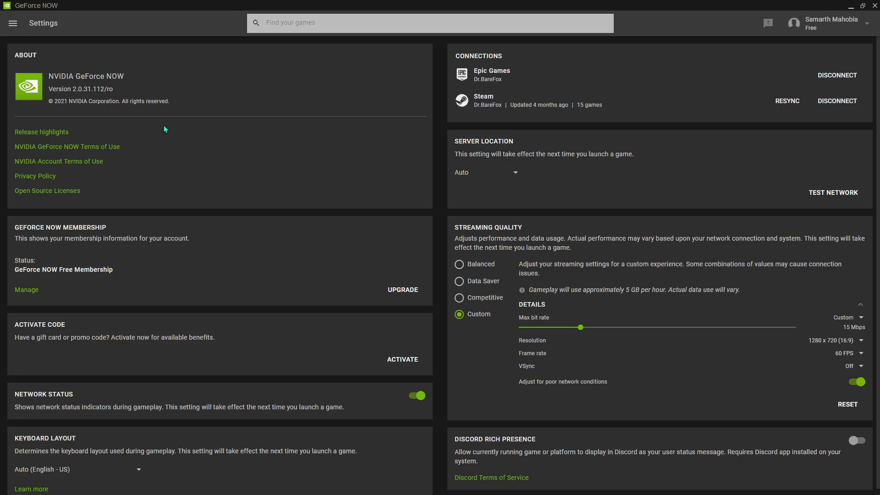
{"action": "scroll", "scroll_direction": "down", "scroll_amount": 3}
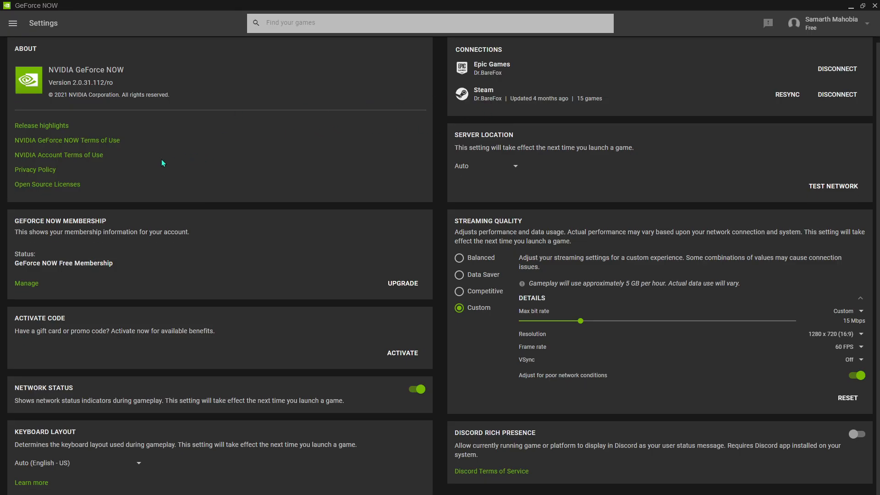
{"action": "mouse_move", "coordinate": [230, 191]}
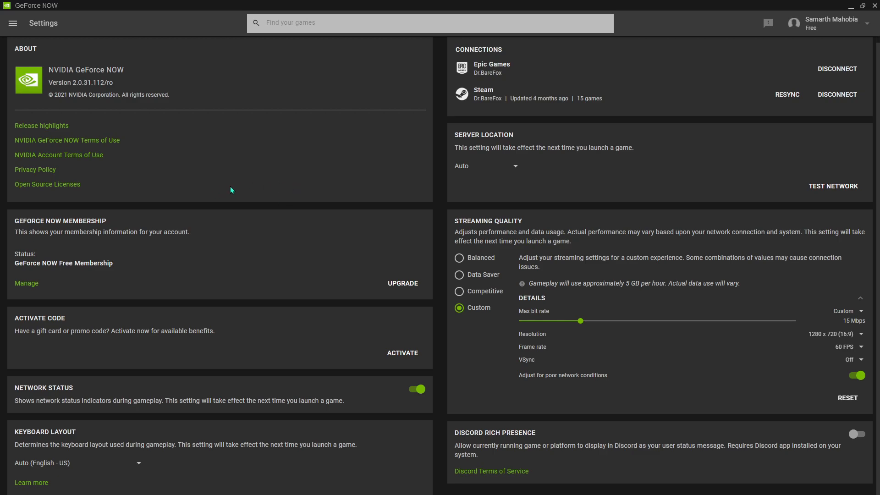
{"action": "mouse_move", "coordinate": [654, 219]}
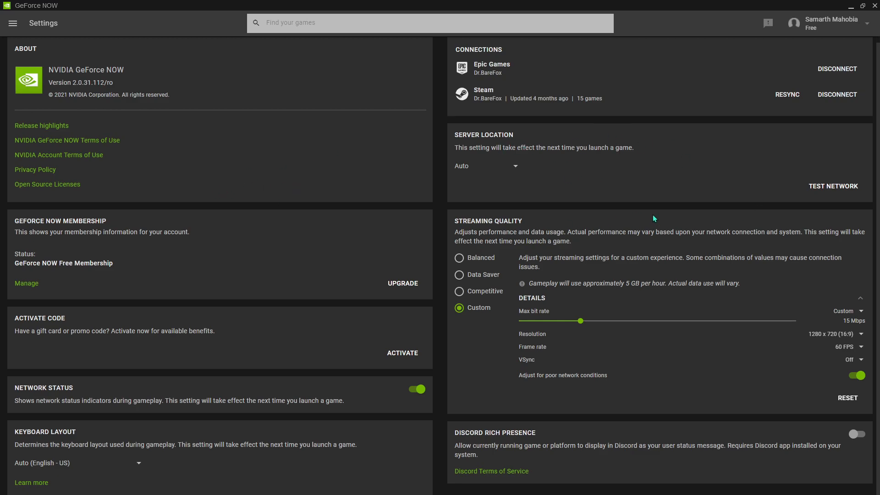
{"action": "mouse_move", "coordinate": [504, 180]}
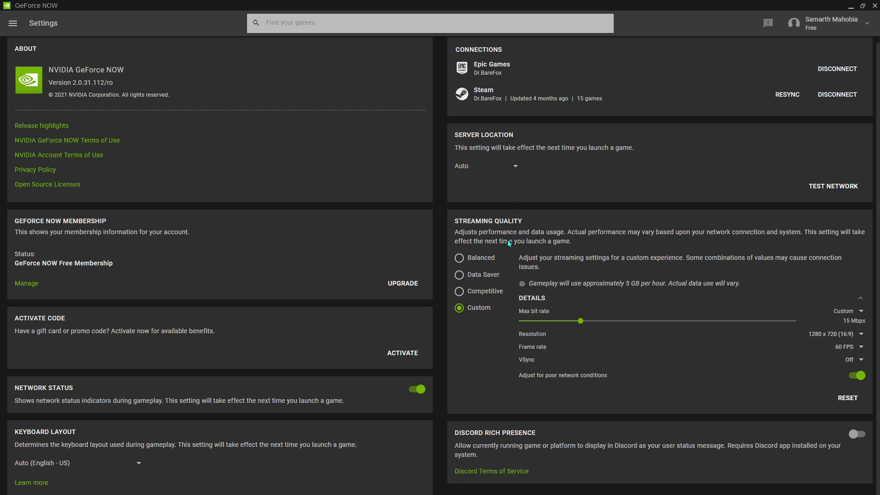
{"action": "left_click", "coordinate": [459, 290]}
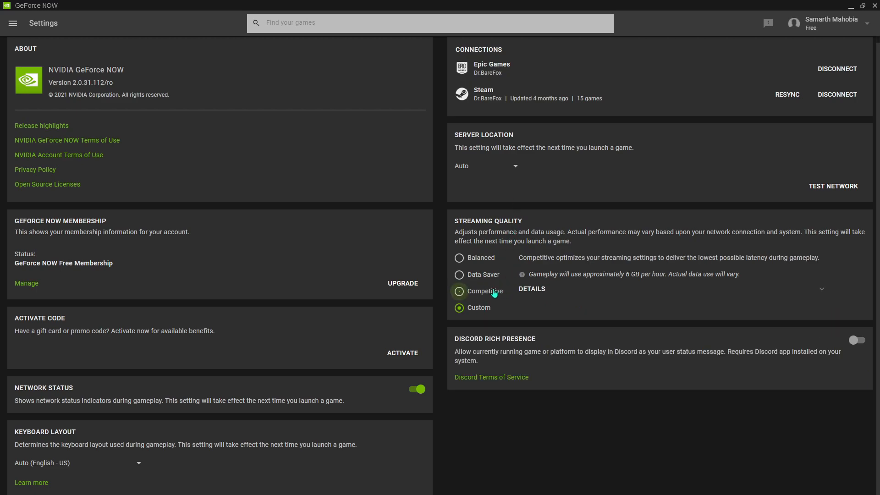
{"action": "left_click", "coordinate": [460, 309]}
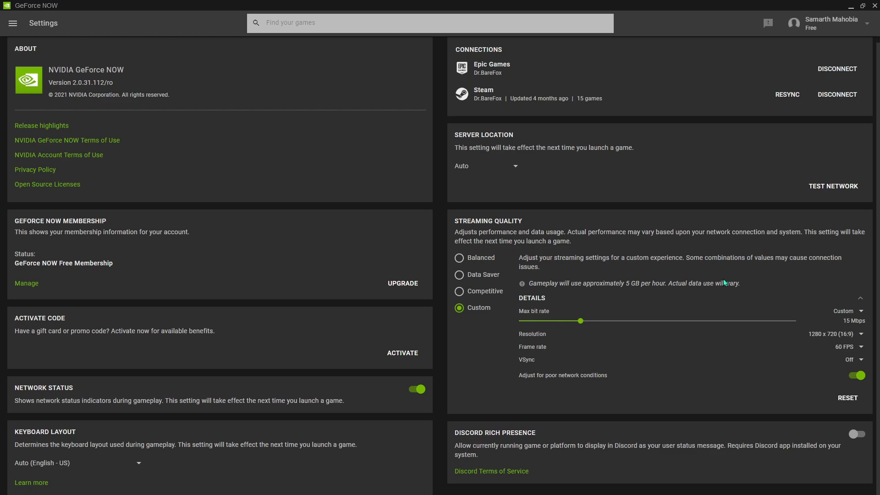
Step: Set max bit rate 10 Mbps at 1920x1080, 60 FPS, keeping poor-network adjustment on
{"action": "left_click_drag", "start_coordinate": [579, 321], "coordinate": [550, 321]}
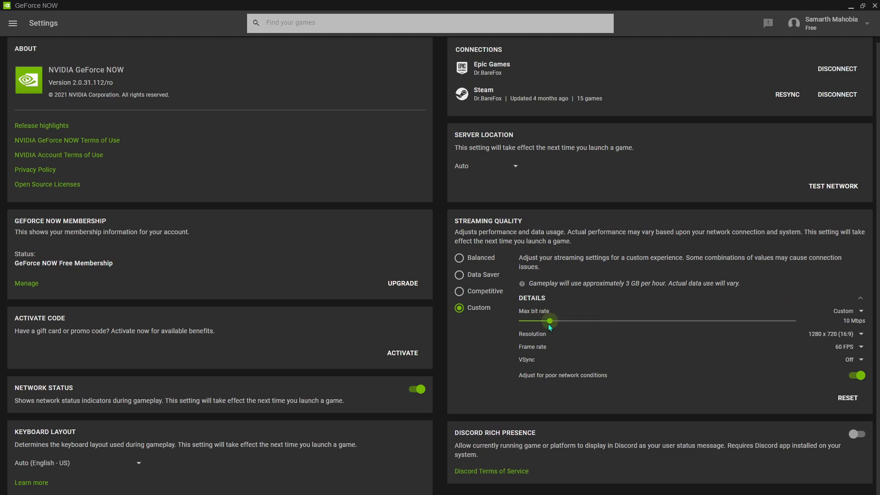
{"action": "left_click", "coordinate": [849, 333]}
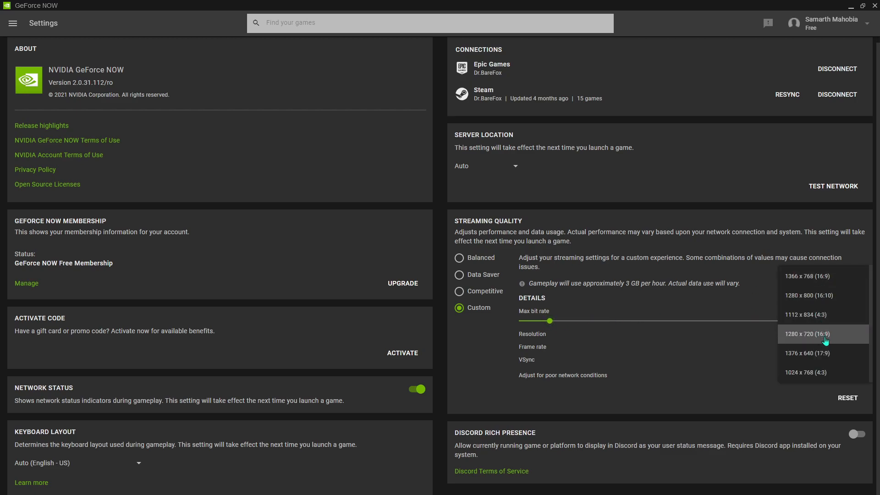
{"action": "left_click", "coordinate": [824, 334]}
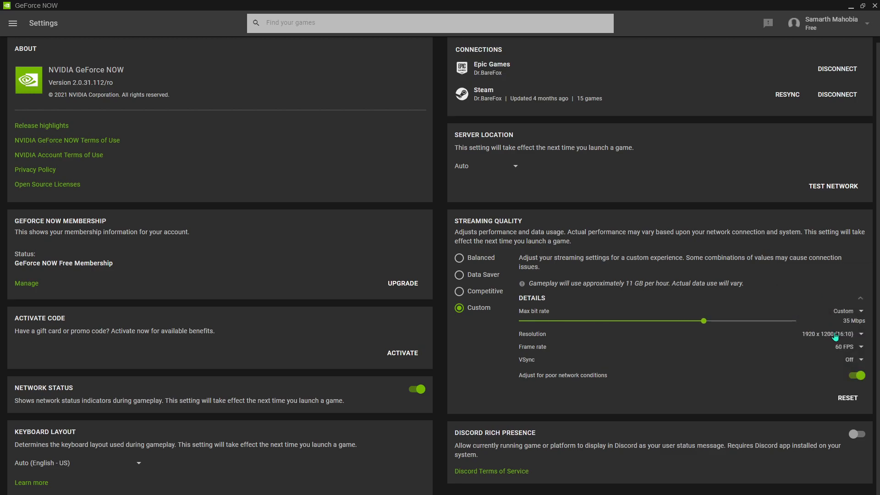
{"action": "left_click_drag", "start_coordinate": [703, 321], "coordinate": [556, 321]}
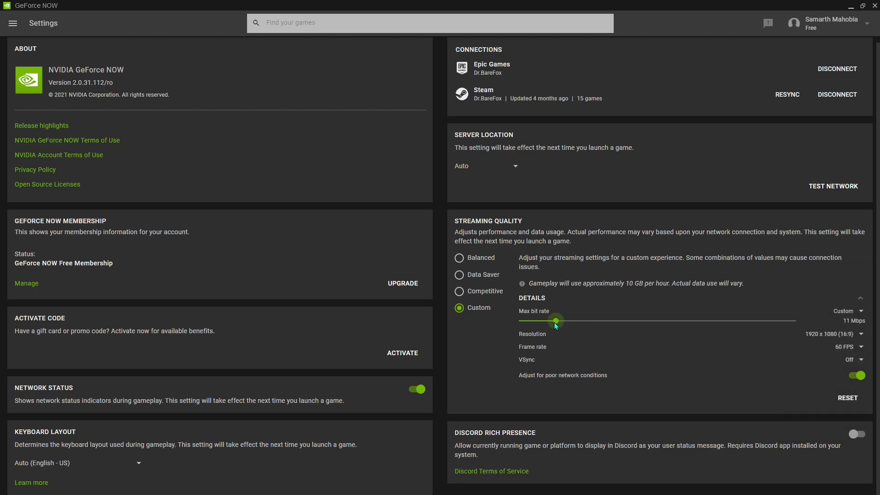
{"action": "left_click_drag", "start_coordinate": [555, 321], "coordinate": [549, 321]}
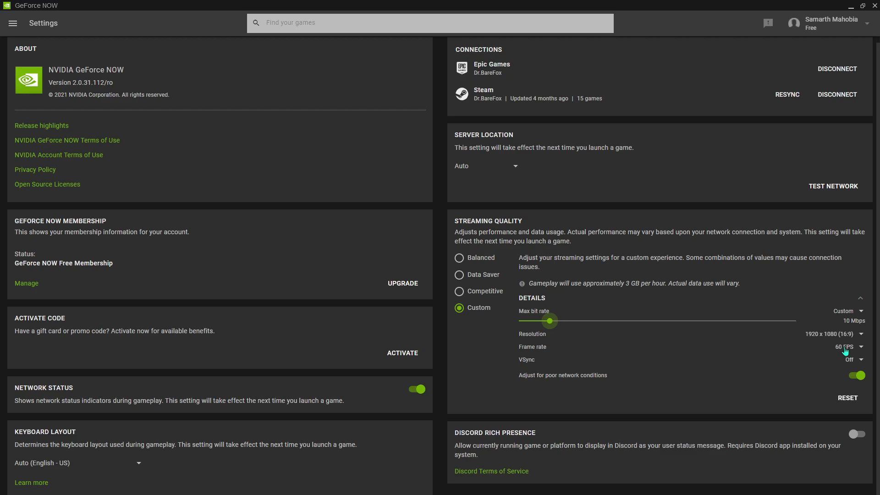
{"action": "left_click", "coordinate": [857, 375]}
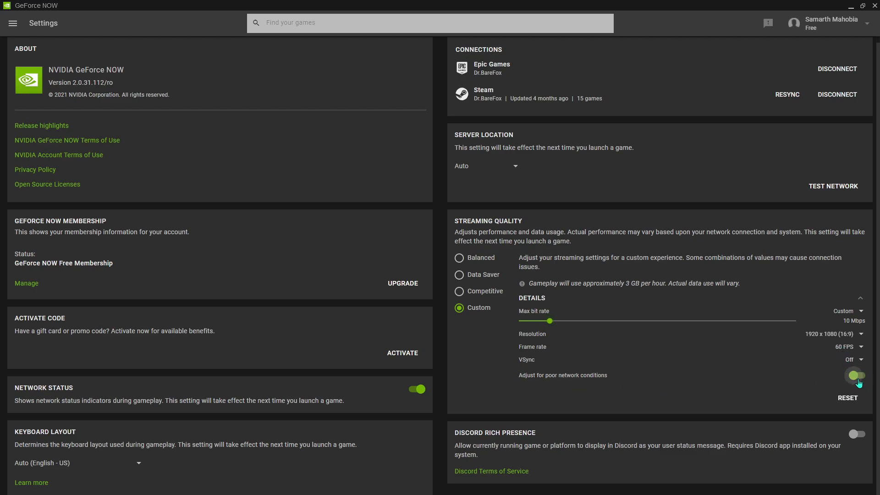
{"action": "left_click", "coordinate": [856, 375]}
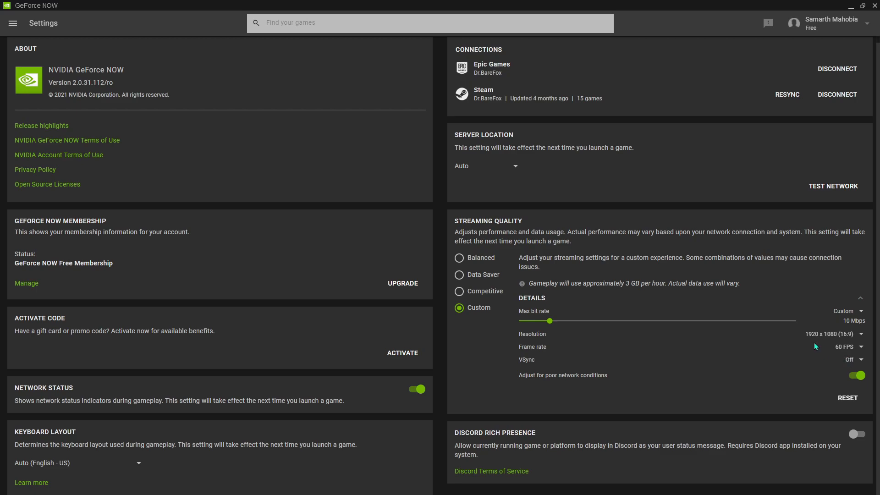
{"action": "mouse_move", "coordinate": [713, 421]}
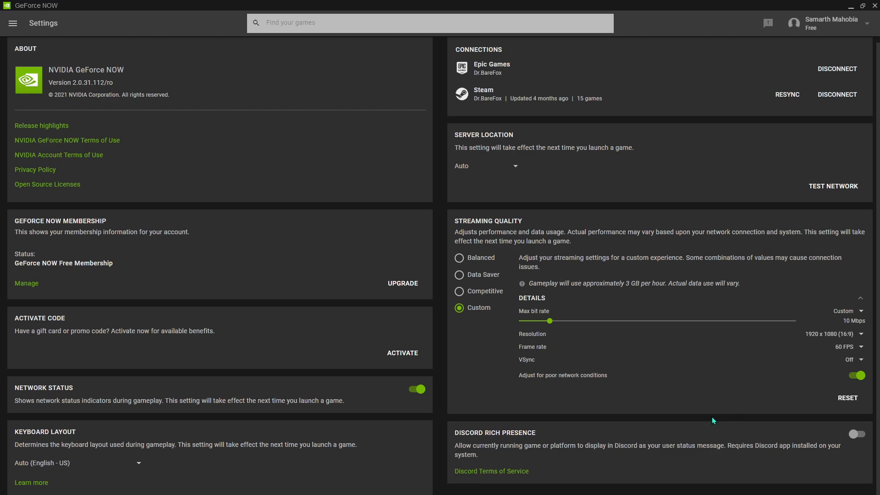
{"action": "mouse_move", "coordinate": [657, 430]}
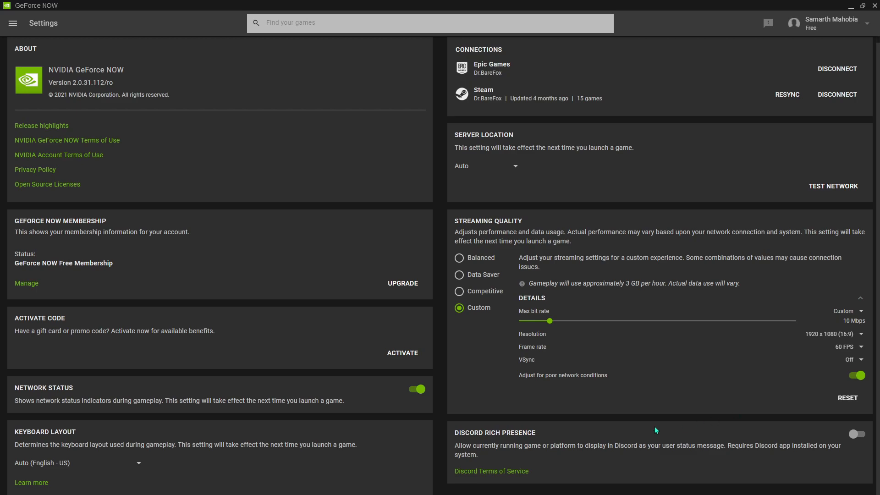
{"action": "mouse_move", "coordinate": [760, 452]}
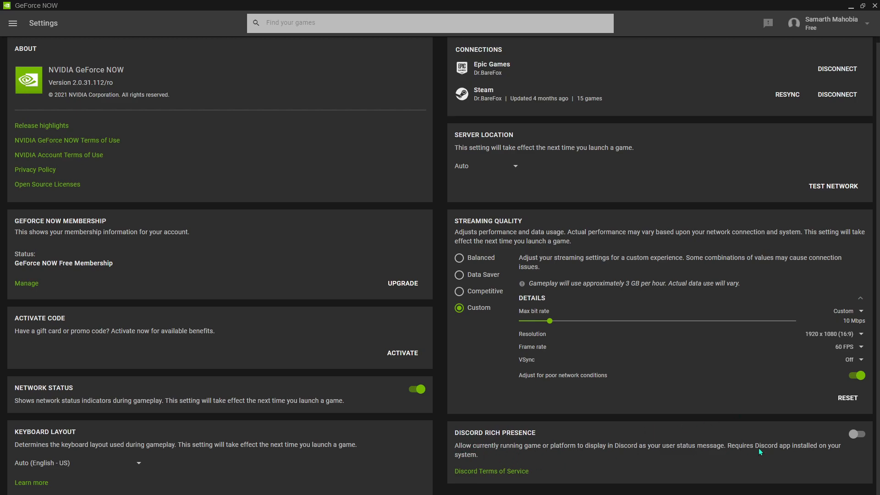
{"action": "mouse_move", "coordinate": [526, 387]}
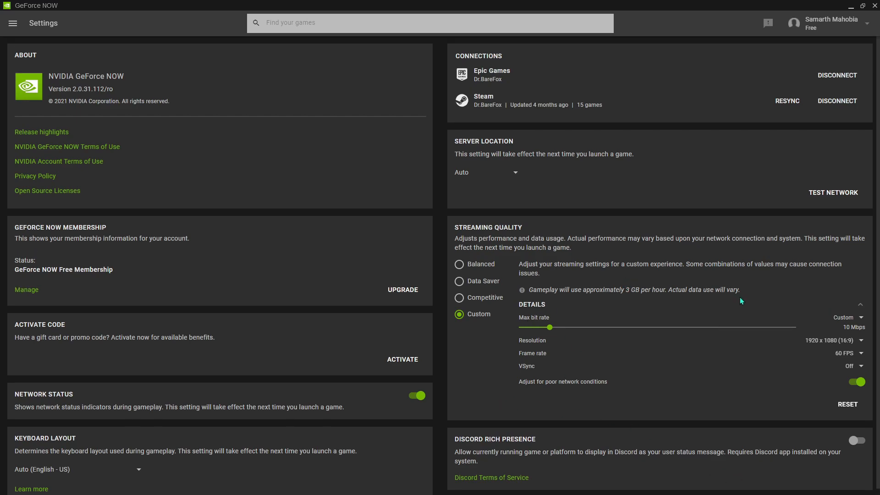
{"action": "mouse_move", "coordinate": [832, 22]}
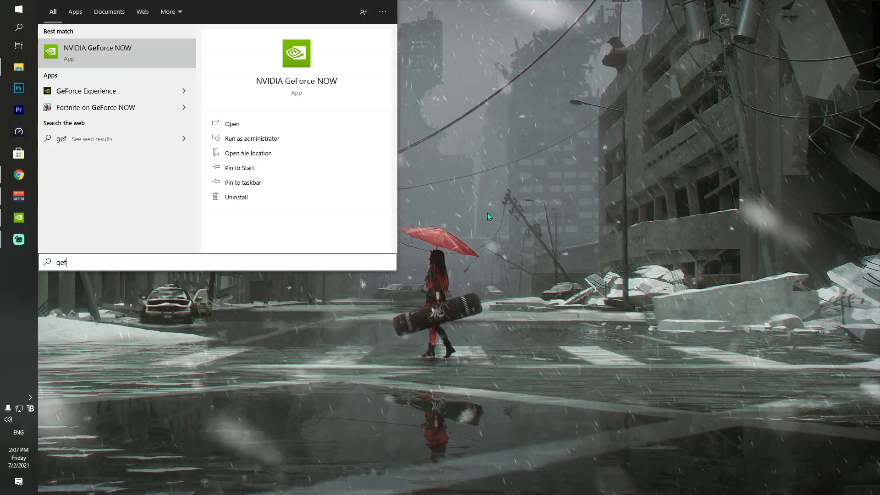
Step: Locate GeForceNOW.json in the GeForce NOW CEF folder and open it with Notepad
{"action": "left_click", "coordinate": [248, 153]}
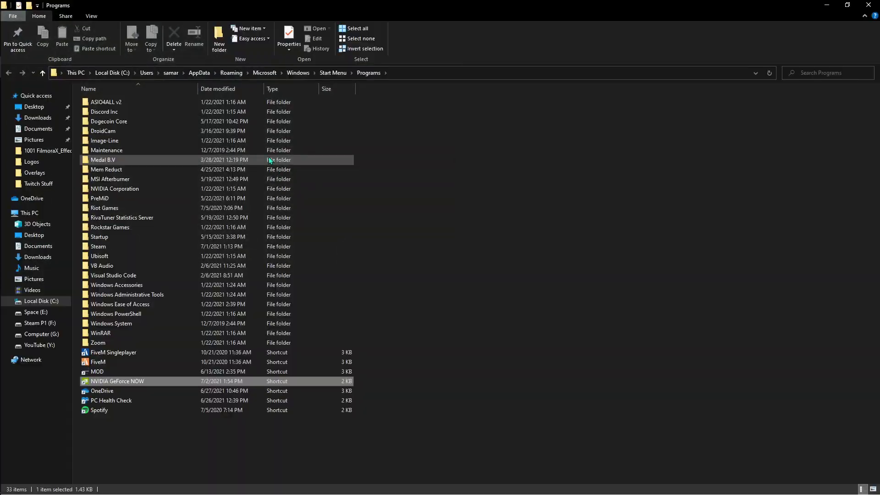
{"action": "right_click", "coordinate": [117, 382]}
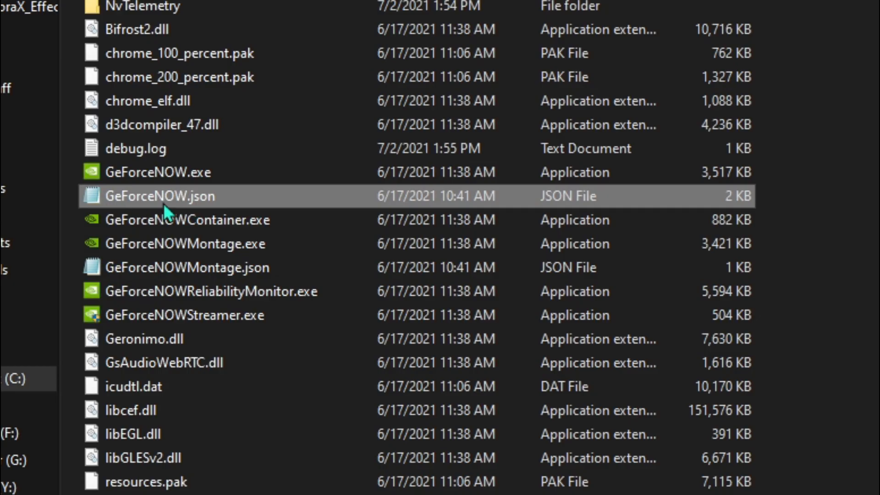
{"action": "mouse_move", "coordinate": [272, 196]}
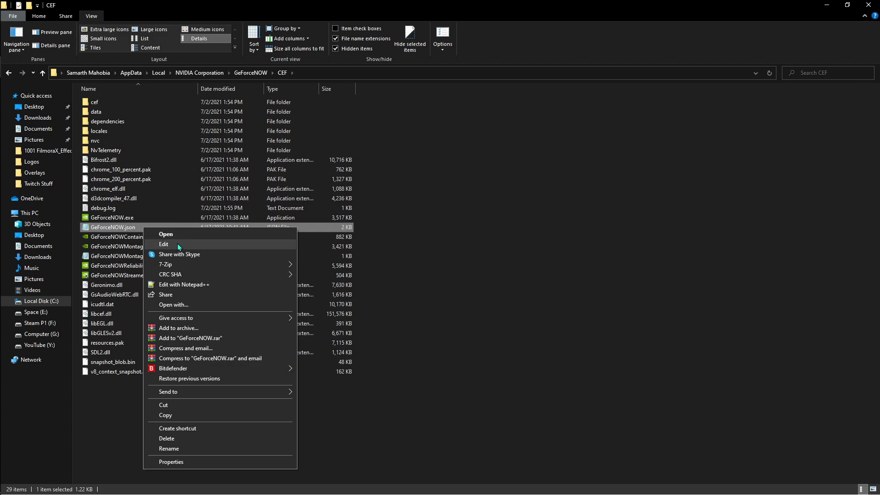
{"action": "mouse_move", "coordinate": [176, 319]}
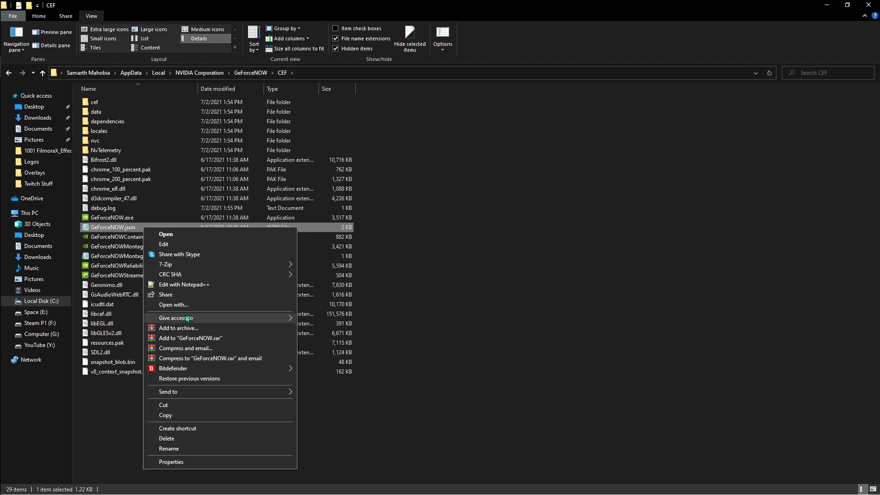
{"action": "left_click", "coordinate": [174, 304]}
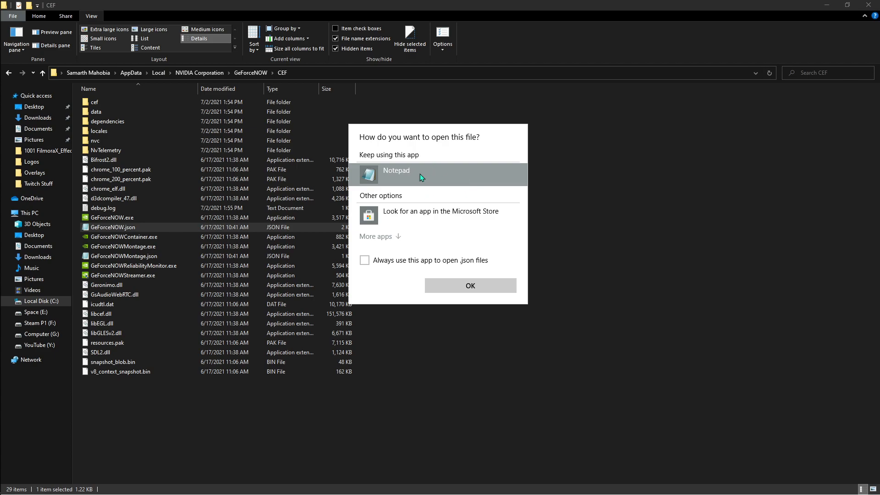
{"action": "left_click", "coordinate": [469, 286]}
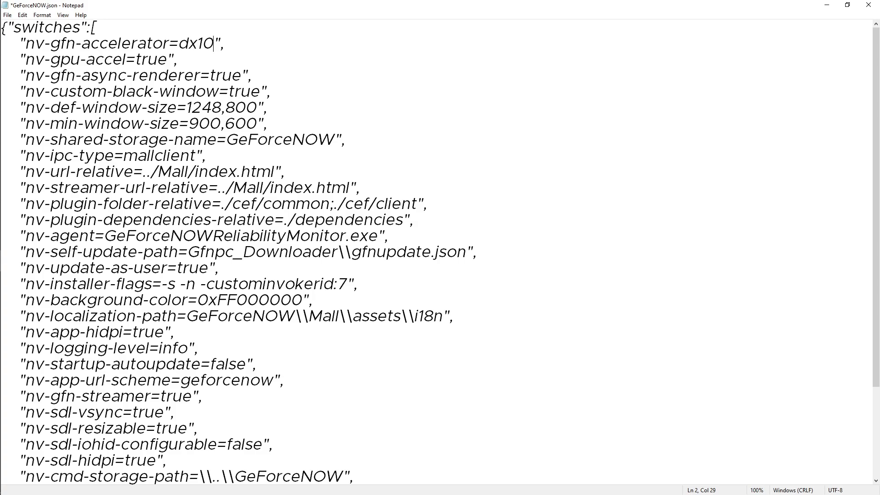
Step: Change nv-gfn-accelerator from dx10 to dx11 in GeForceNOW.json and save it
{"action": "type", "text": "1"}
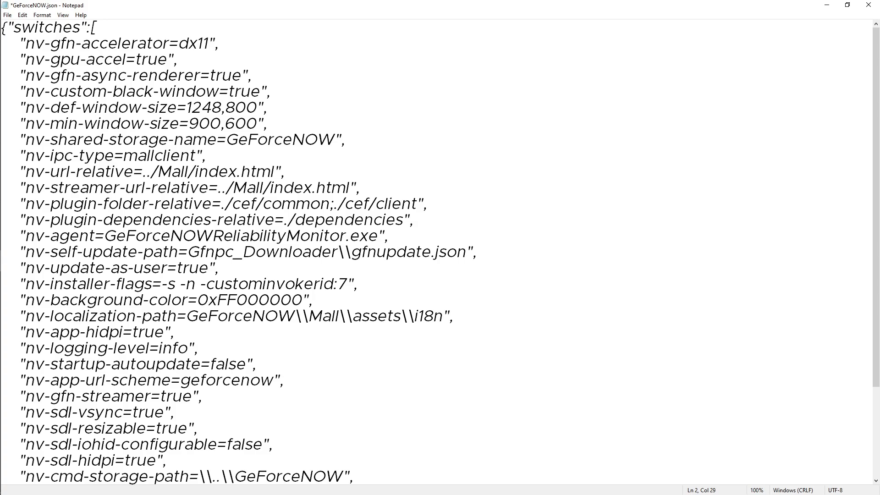
{"action": "scroll", "scroll_direction": "down", "scroll_amount": 3}
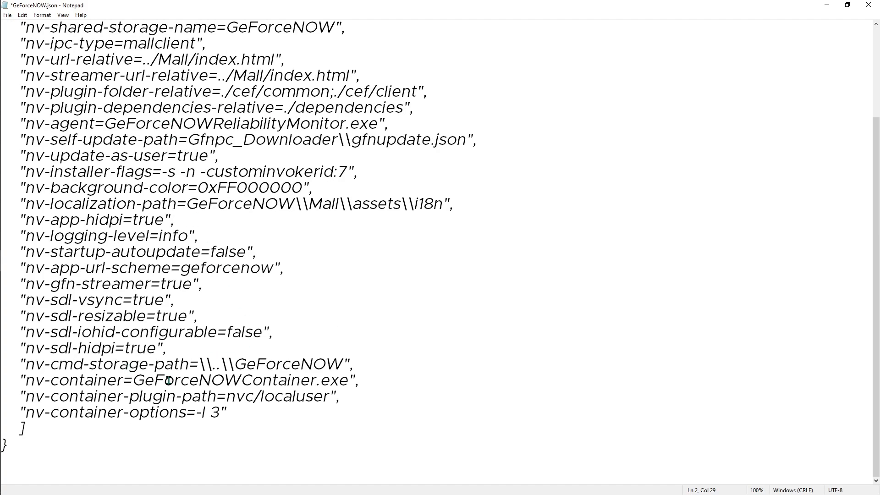
{"action": "mouse_move", "coordinate": [30, 348]}
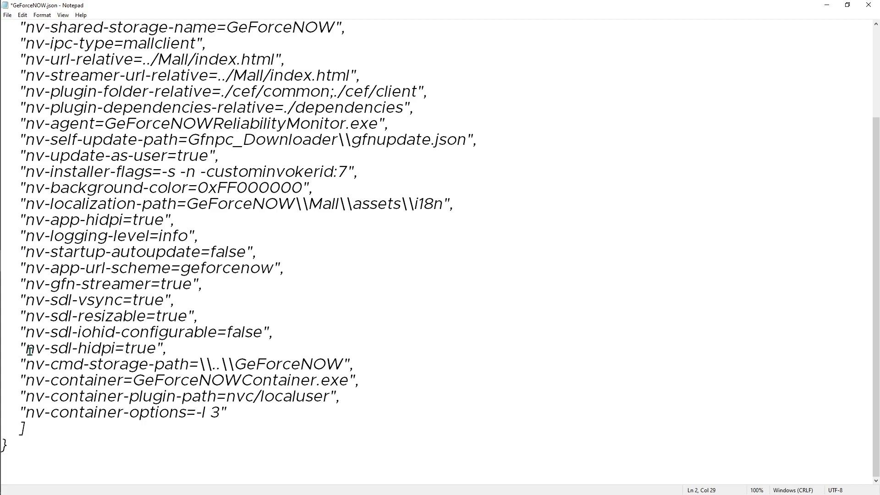
{"action": "left_click", "coordinate": [150, 348]}
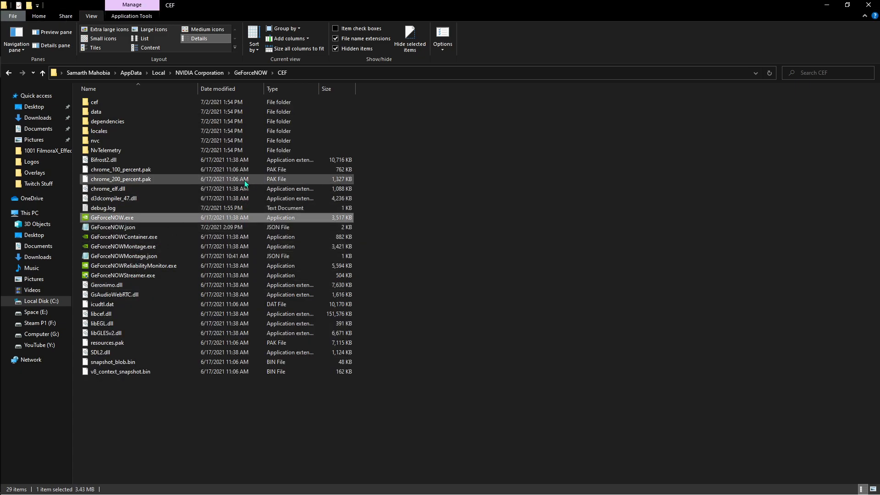
Step: Relaunch GeForceNOW.exe and go to Settings where Direct Mouse Input is on
{"action": "double_click", "coordinate": [112, 218]}
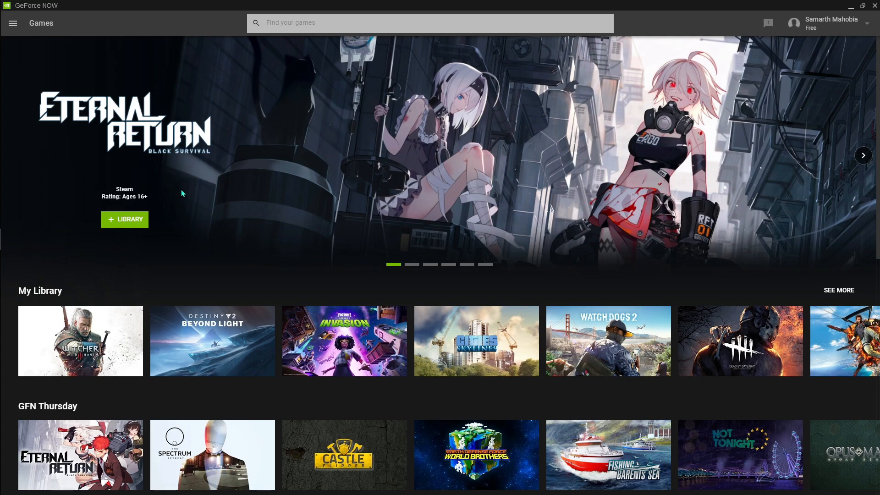
{"action": "left_click", "coordinate": [12, 23]}
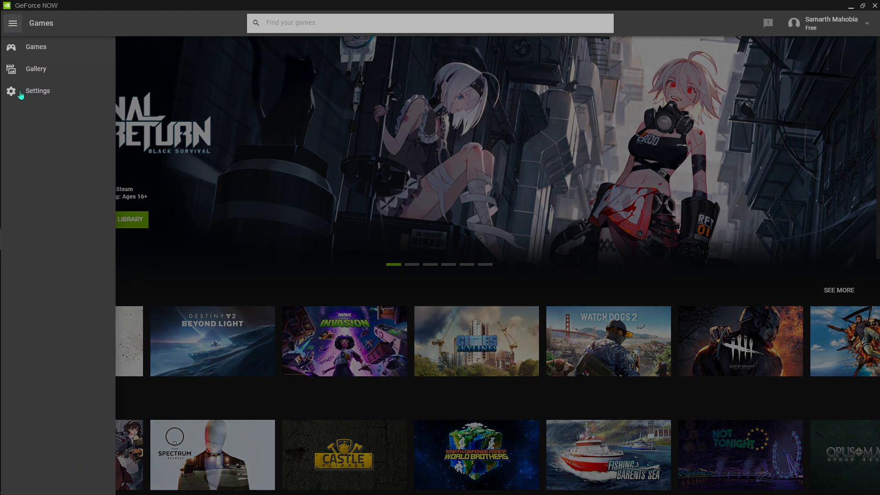
{"action": "left_click", "coordinate": [37, 90]}
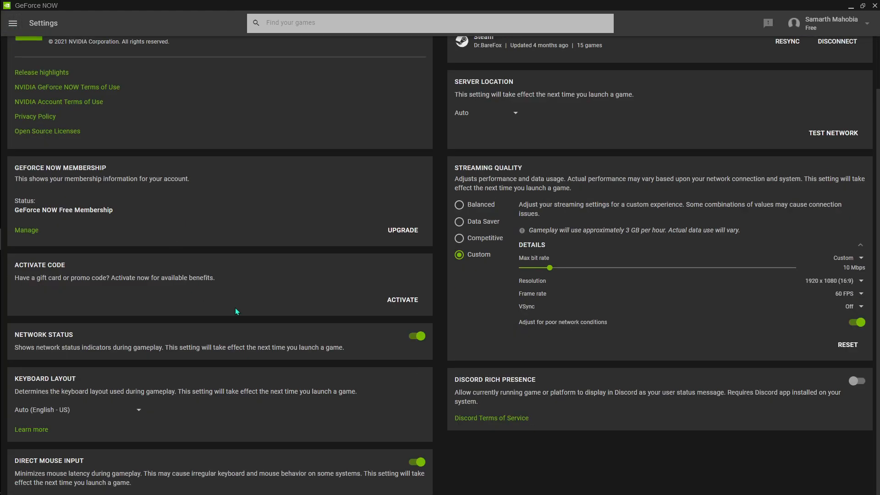
{"action": "mouse_move", "coordinate": [35, 466]}
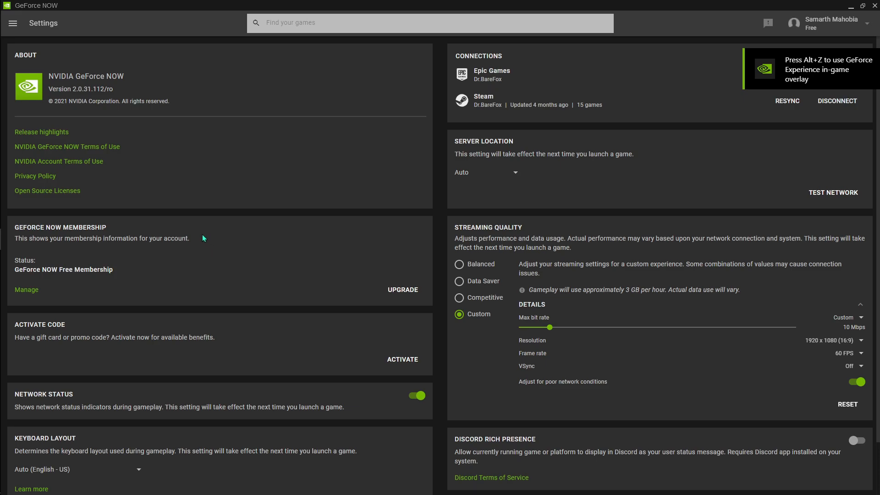
{"action": "mouse_move", "coordinate": [34, 41]}
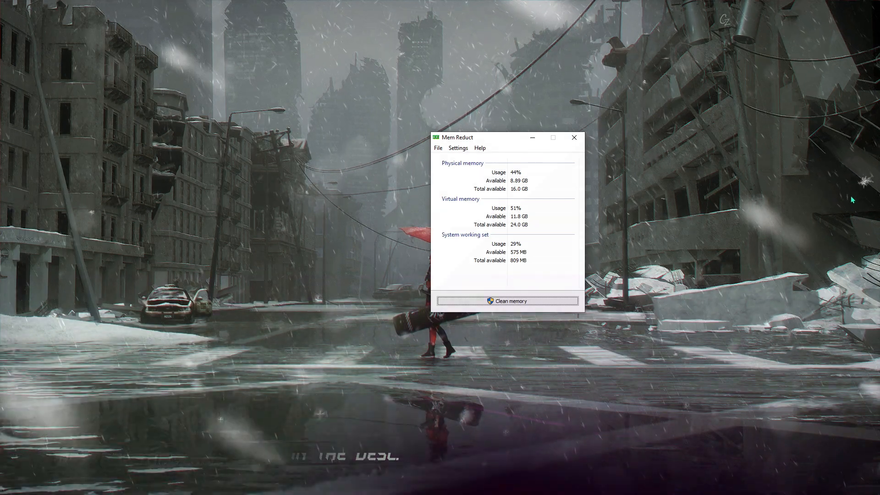
Step: Run Clean memory in Mem Reduct and confirm with Yes
{"action": "left_click", "coordinate": [507, 300]}
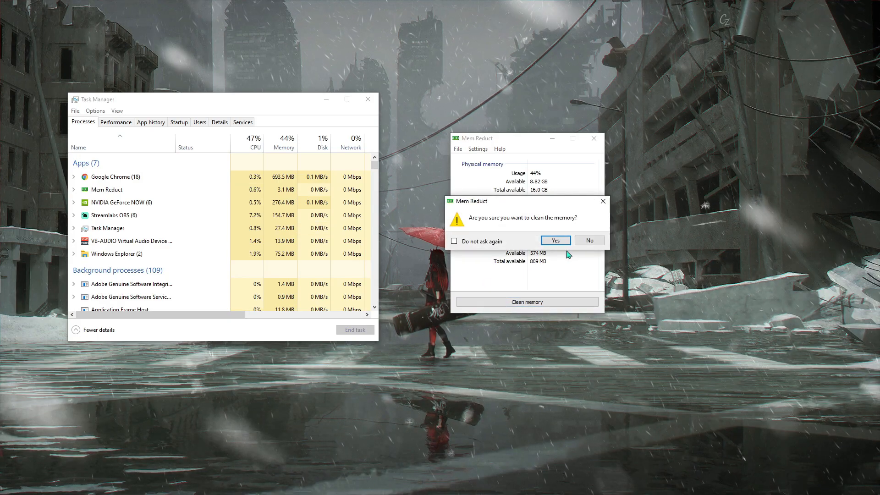
{"action": "left_click", "coordinate": [555, 240]}
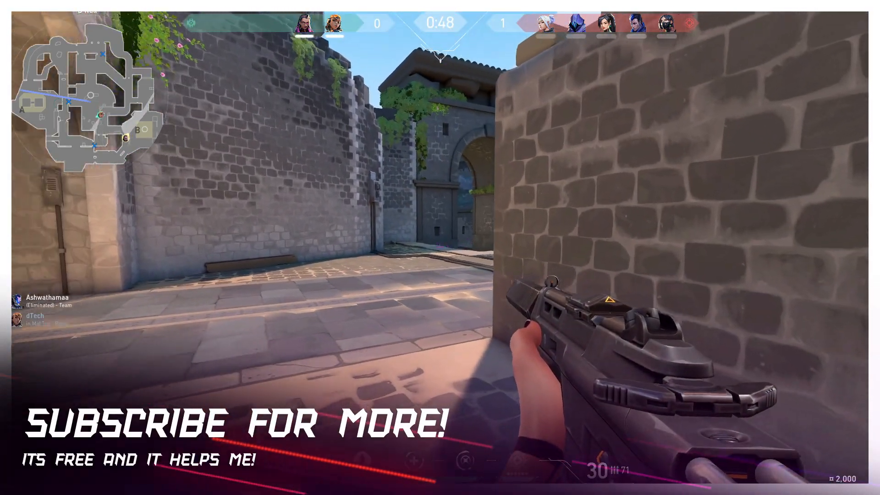
{"action": "mouse_move", "coordinate": [440, 248]}
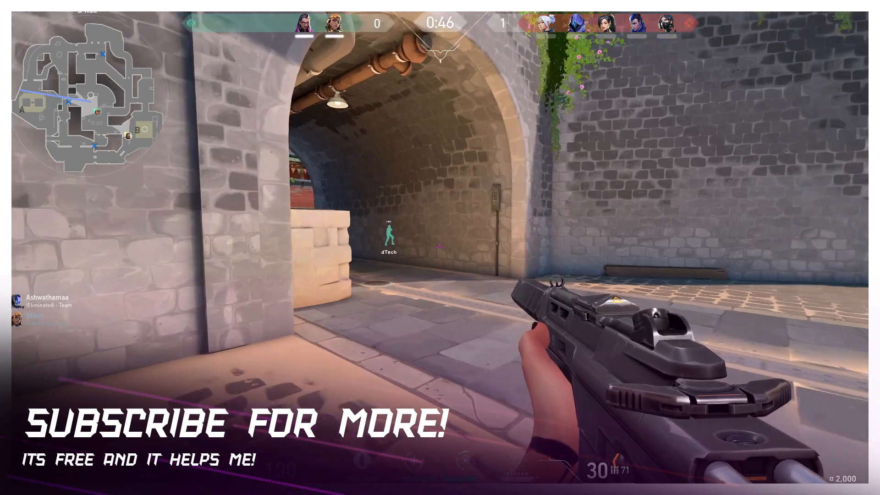